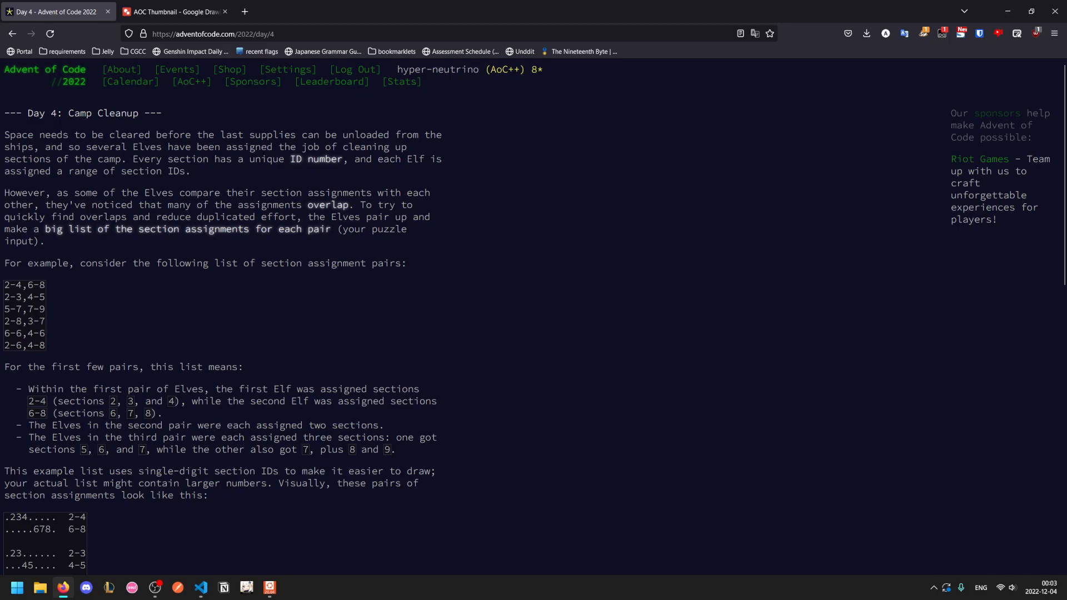
# Step: Read through the Day 4 example and open the puzzle input link in a new tab
pyautogui.scroll(-3)
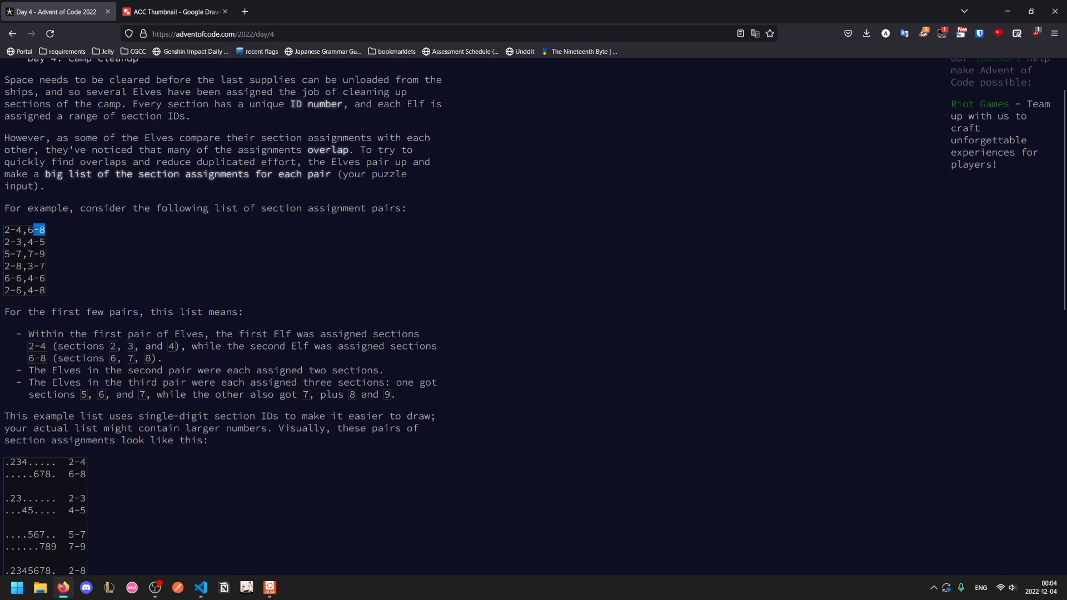
pyautogui.click(147, 259)
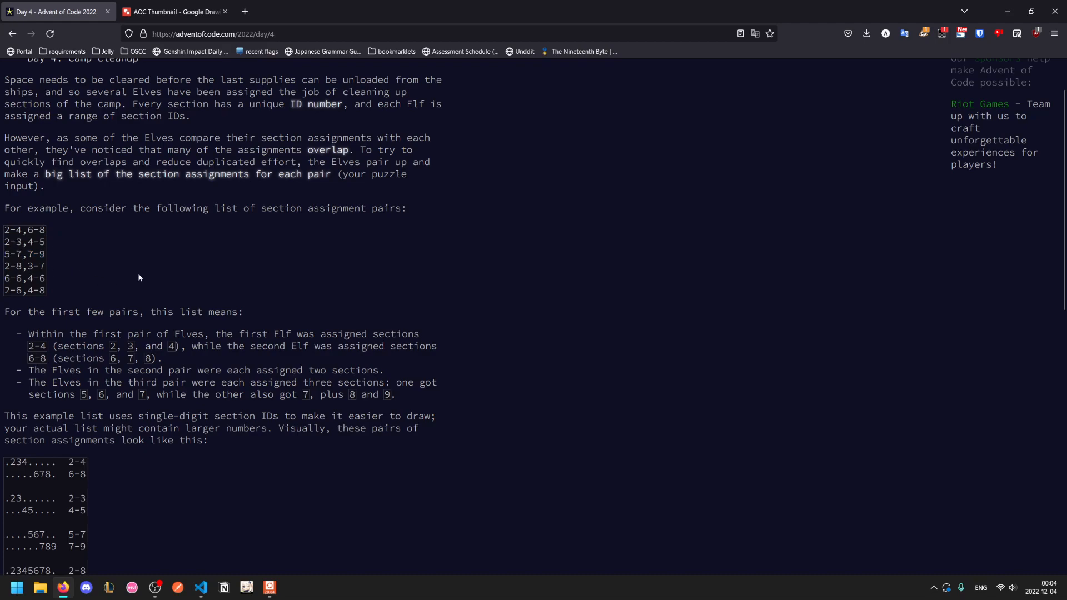
pyautogui.scroll(-3)
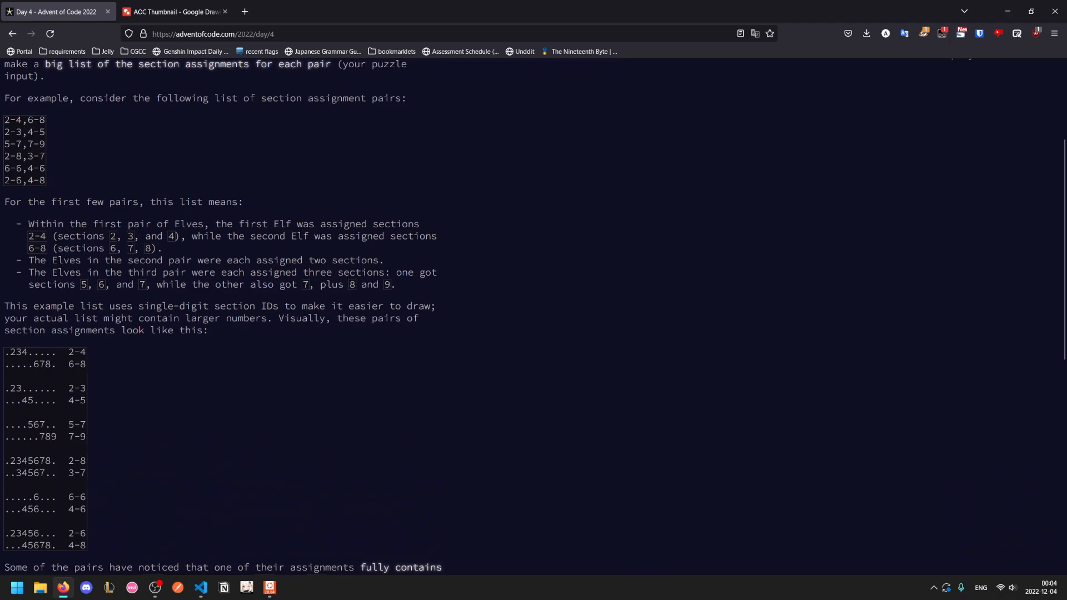
pyautogui.scroll(-3)
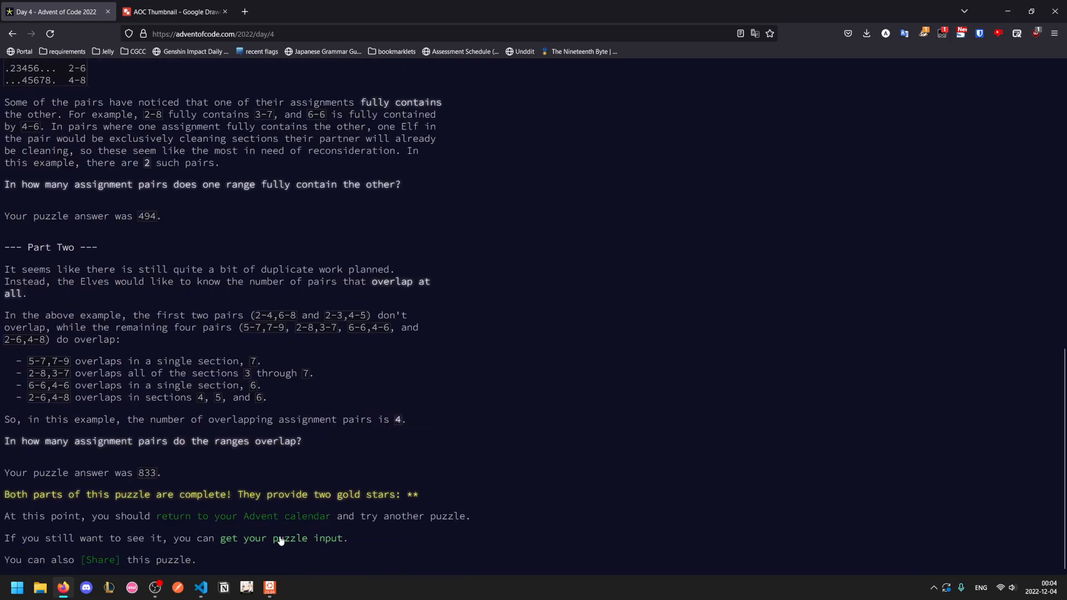
pyautogui.click(290, 538)
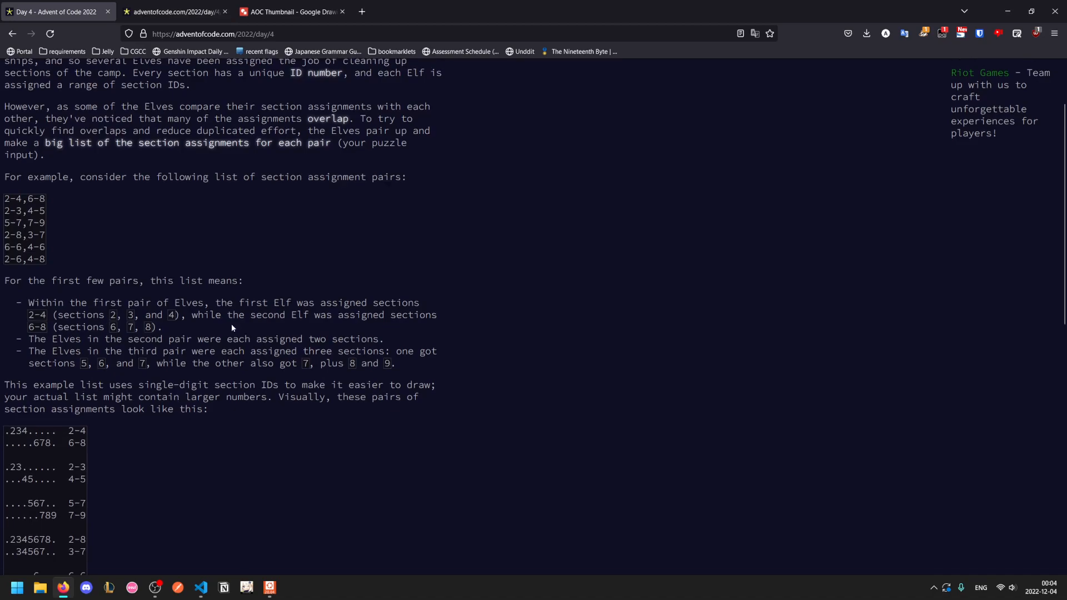
pyautogui.scroll(-3)
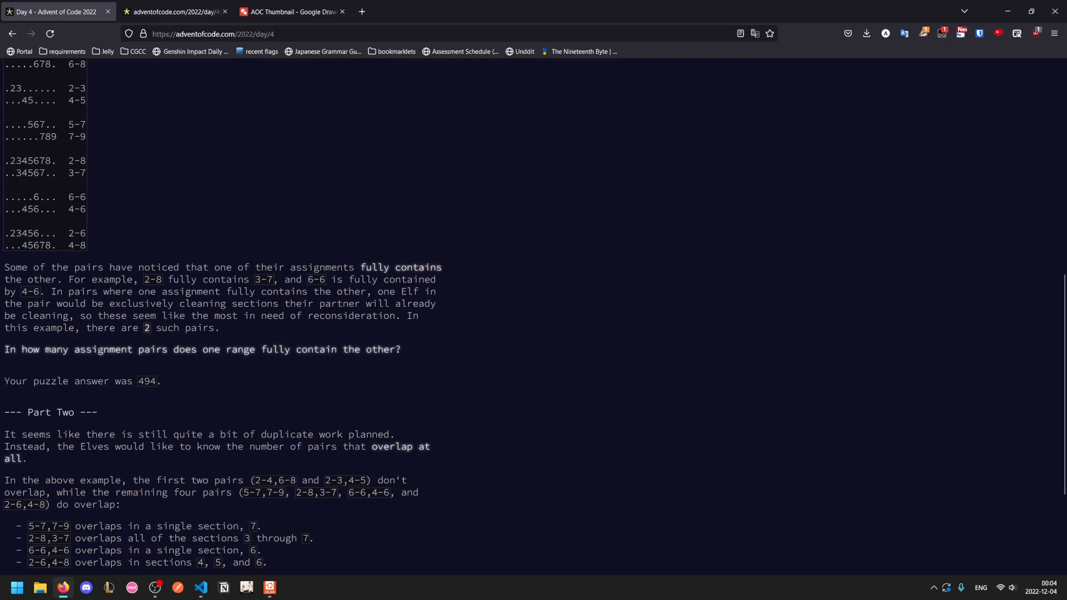
pyautogui.moveTo(316, 342)
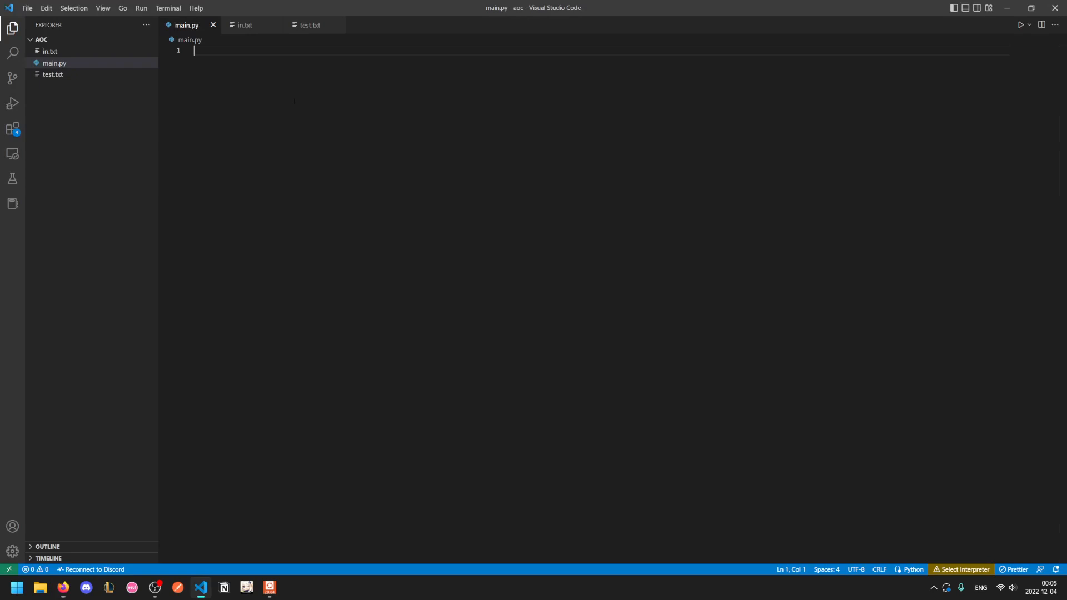
# Step: Write t = 0 and a loop over the input lines splitting each into a, b, x, y
pyautogui.write('t = 0')
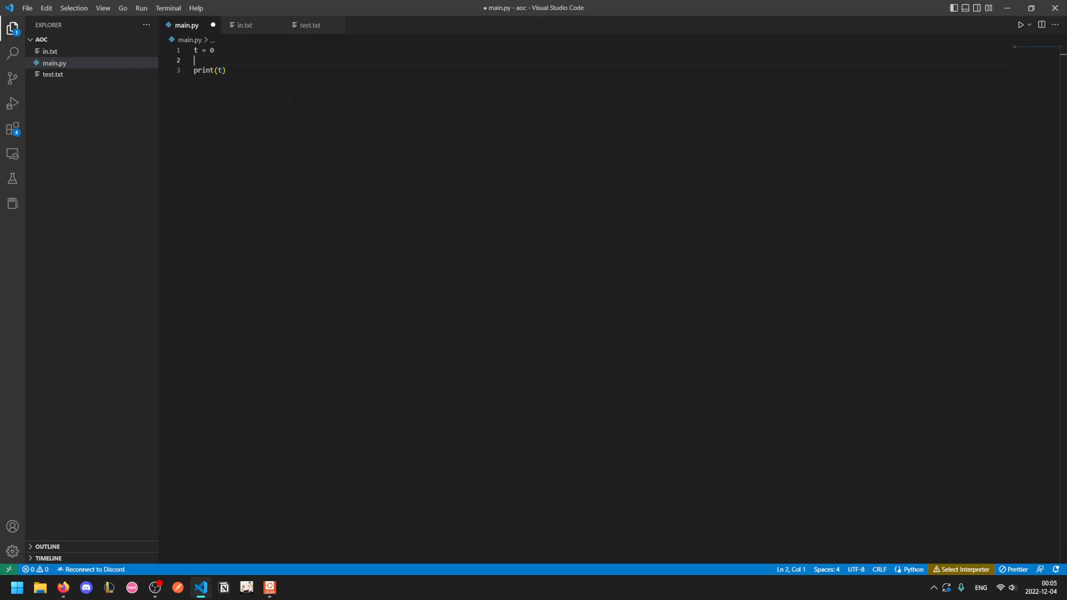
pyautogui.write('for line in open(0):')
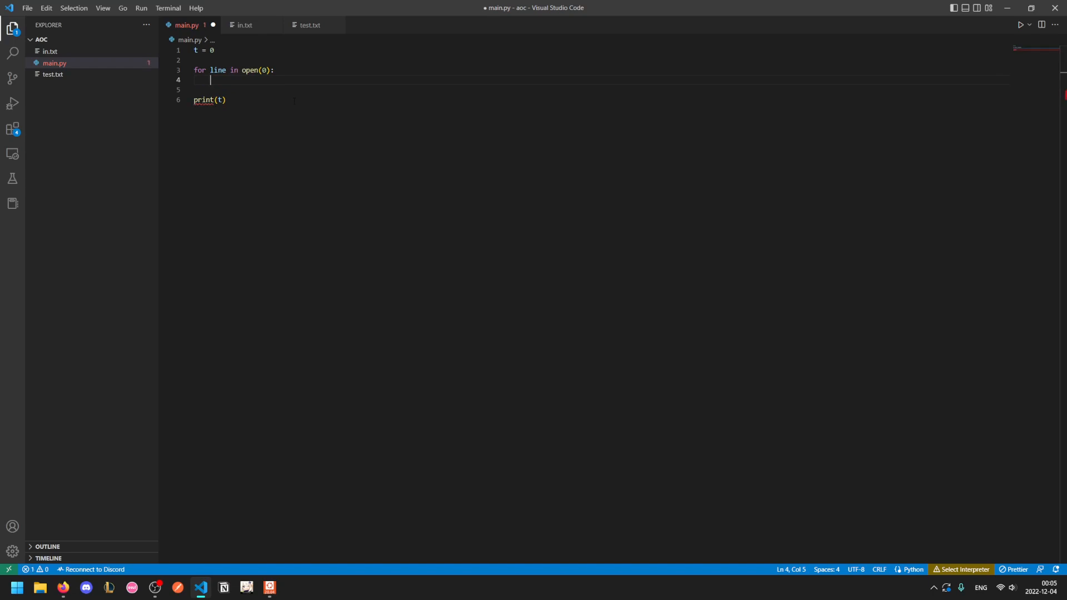
pyautogui.click(247, 24)
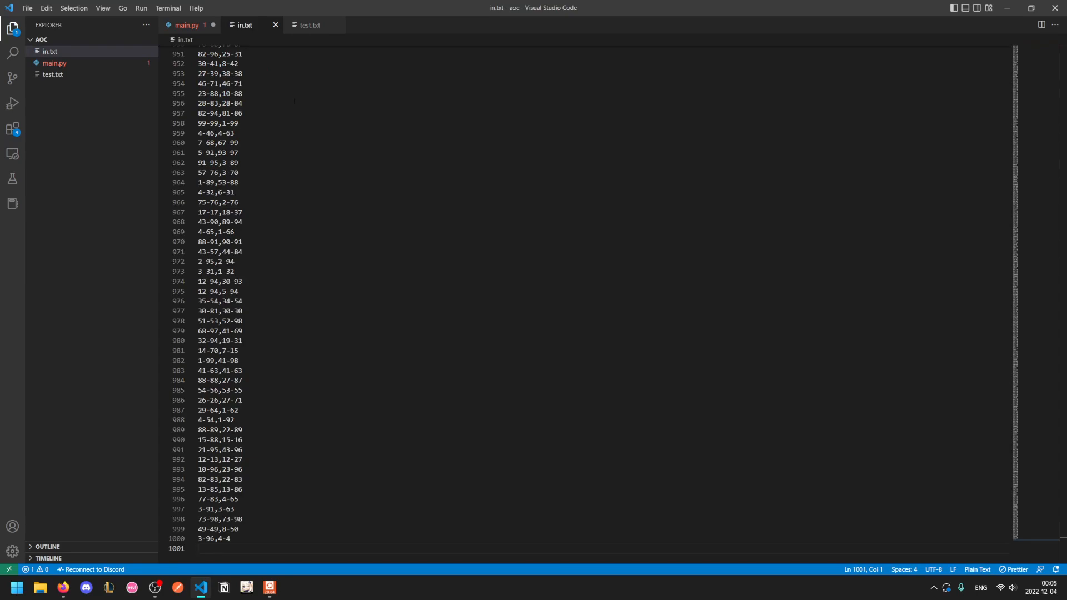
pyautogui.click(187, 24)
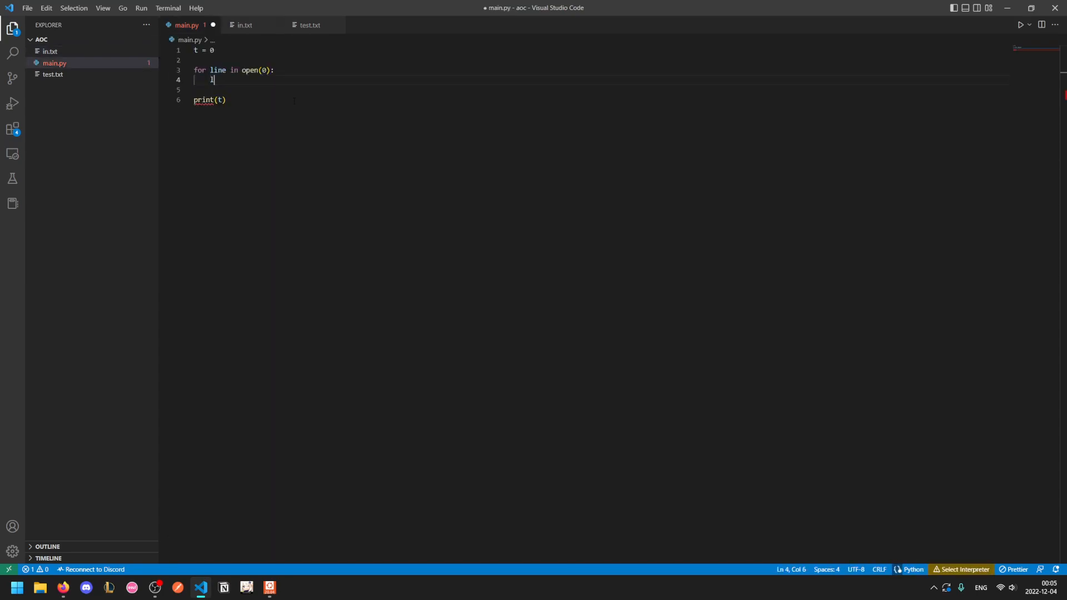
pyautogui.write(', r = line.split(",')
pyautogui.write('a,')
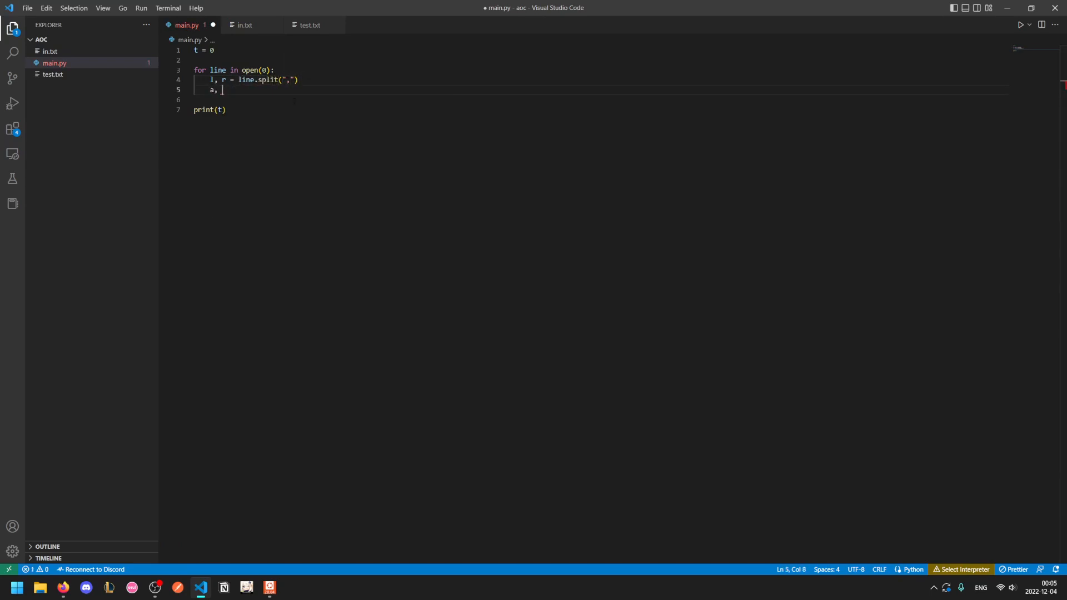
pyautogui.write('b = l.split("")')
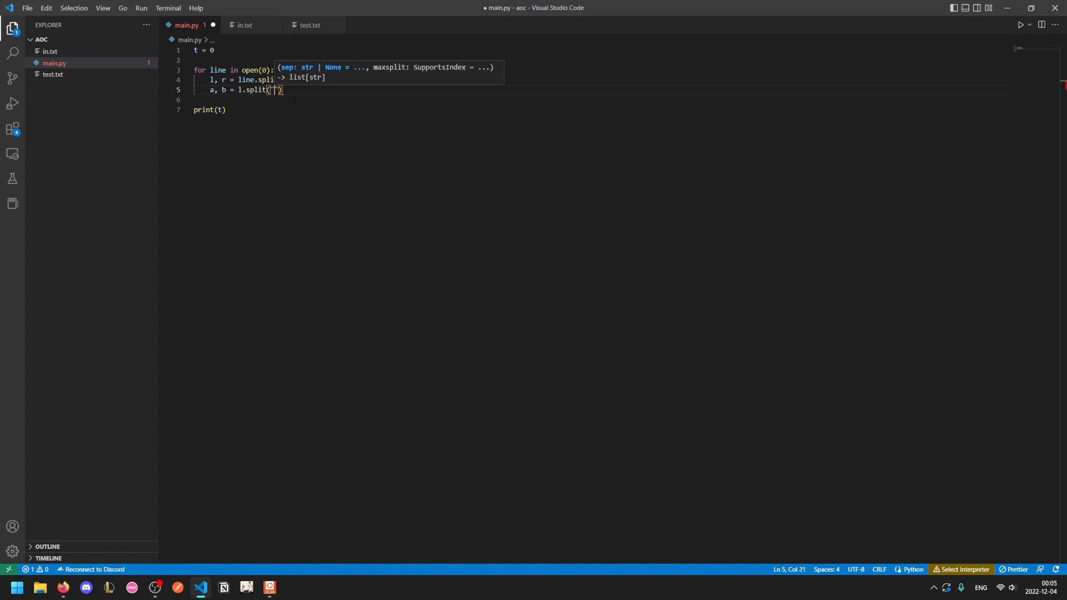
pyautogui.write('x, y')
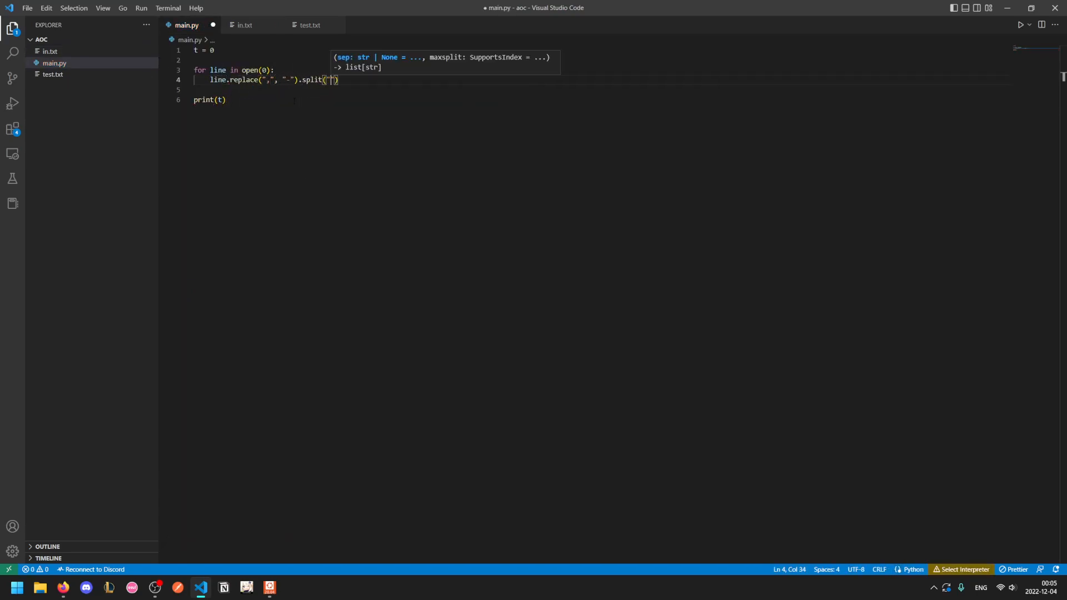
# Step: Compare in.txt's line format against main.py to settle on mapping the four parts to int
pyautogui.click(246, 24)
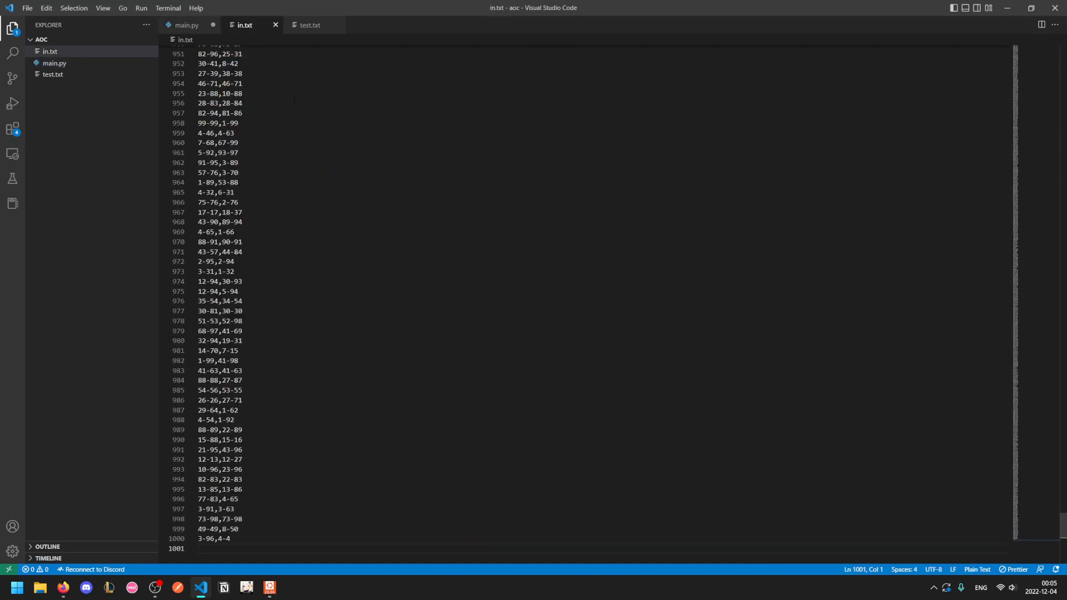
pyautogui.click(193, 24)
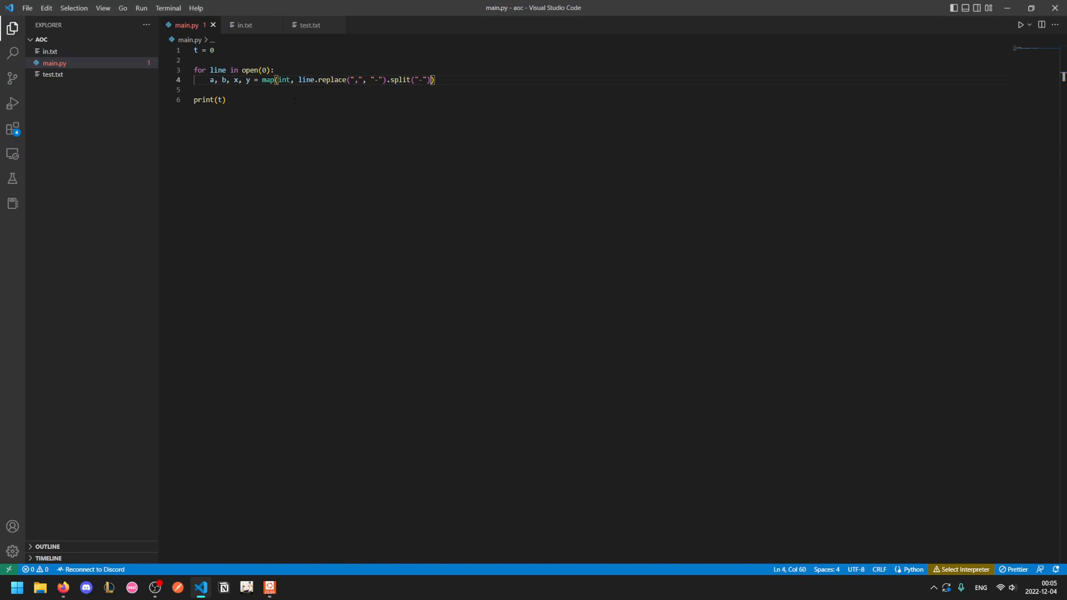
pyautogui.click(247, 25)
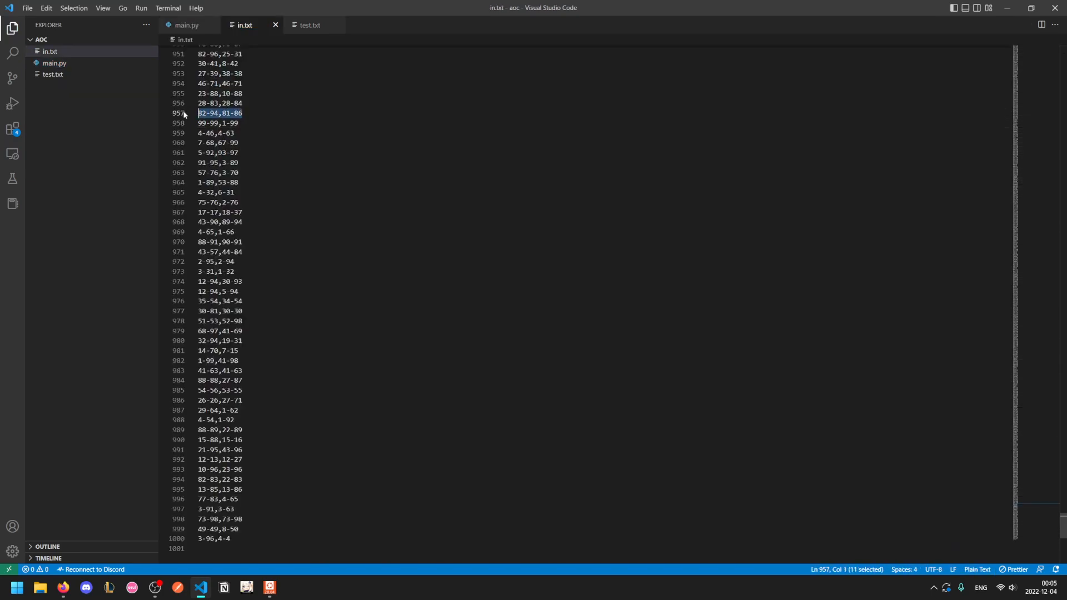
pyautogui.click(191, 24)
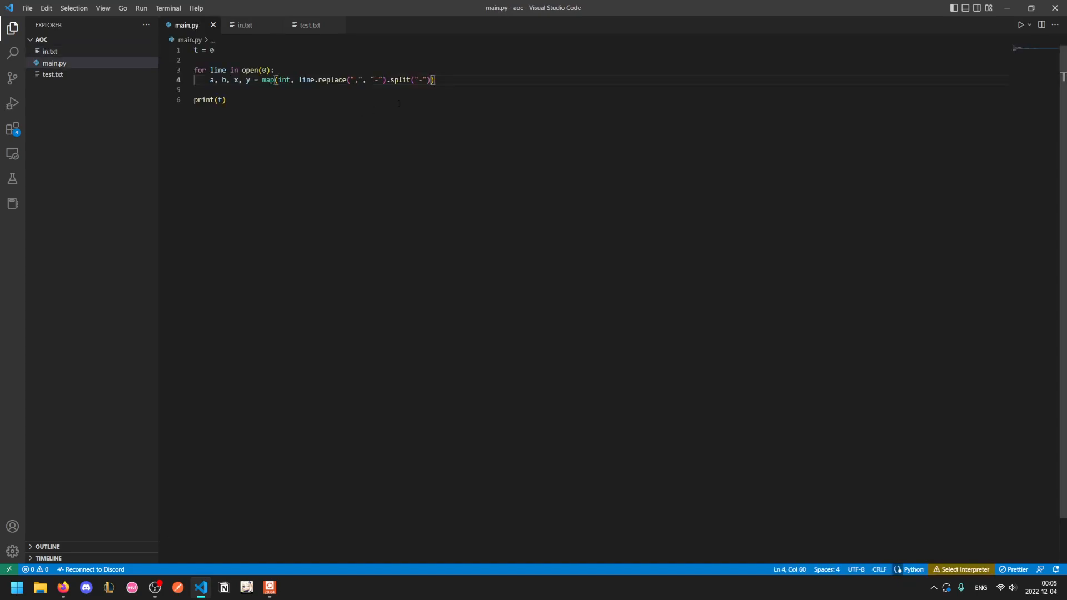
pyautogui.click(247, 25)
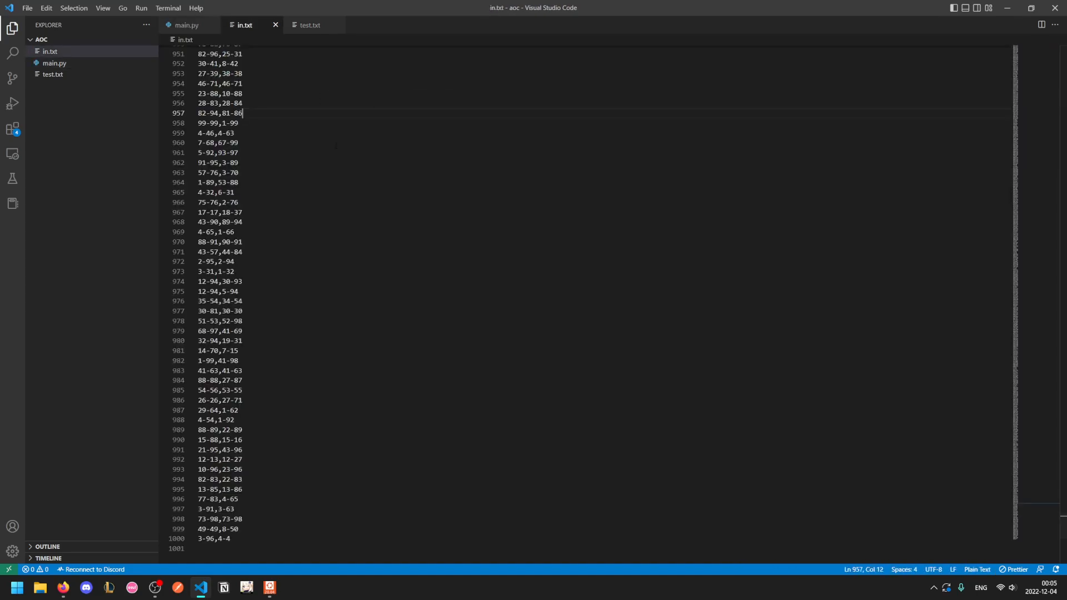
pyautogui.click(191, 24)
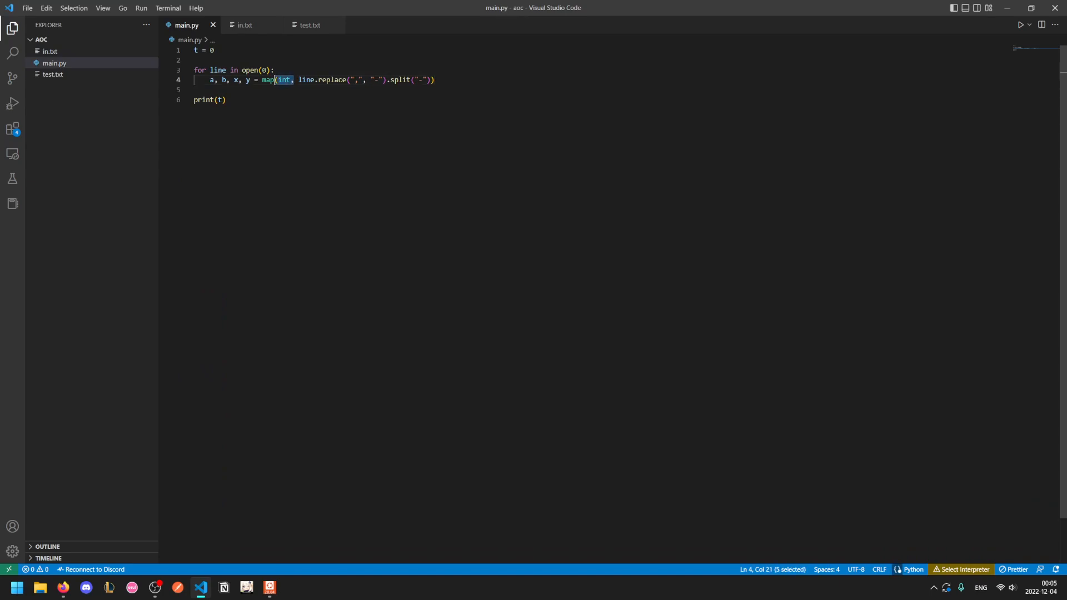
# Step: Add the containment check a <= x and b >= y or x <= a and y >= b with t += 1
pyautogui.click(247, 24)
pyautogui.write('if')
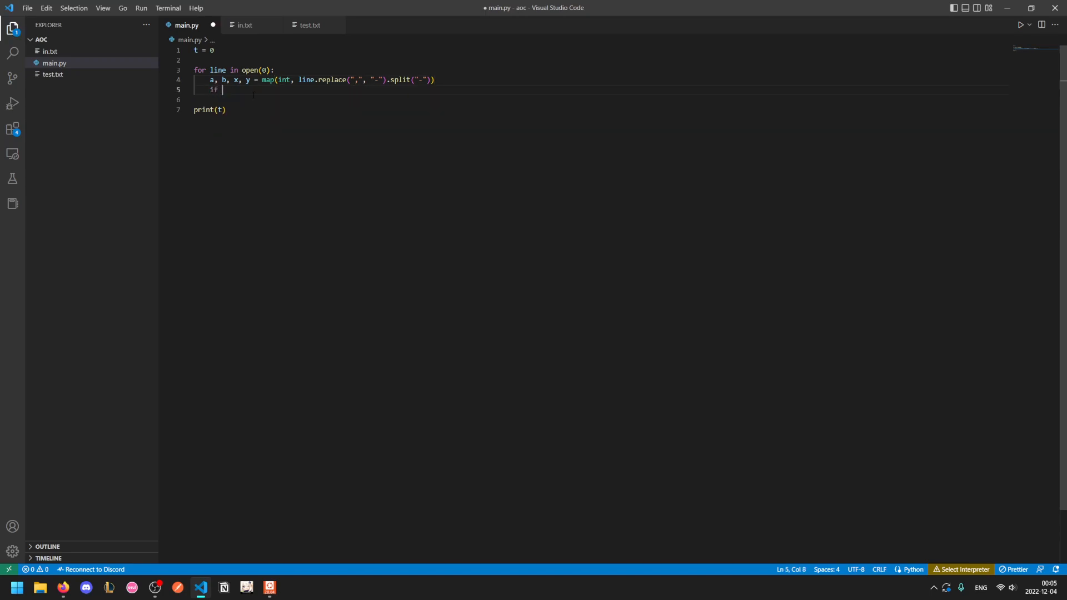
pyautogui.write('a <= x and b >=')
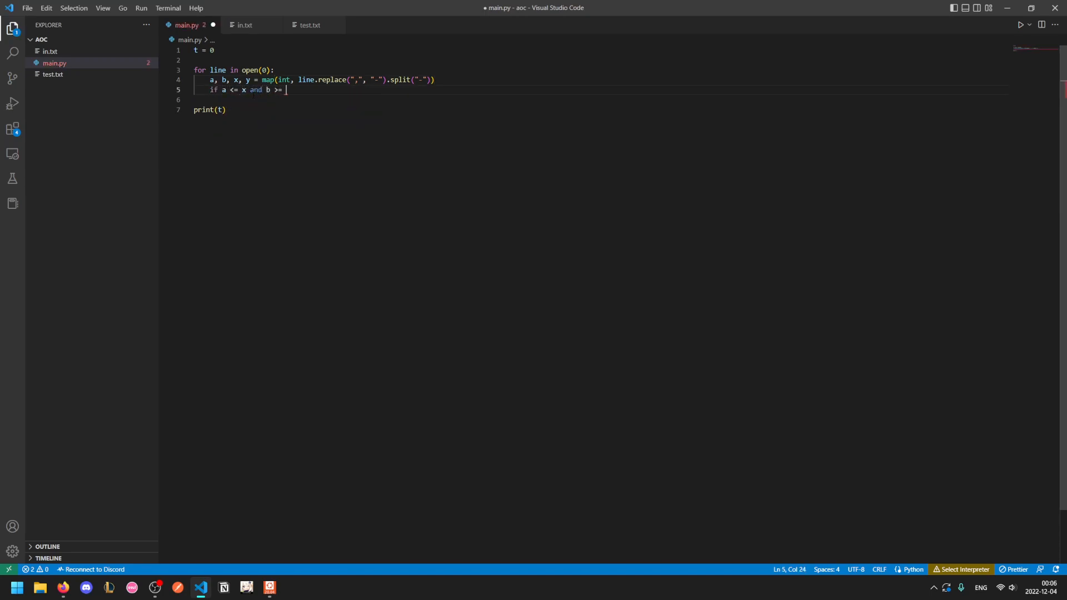
pyautogui.write('y or x <= a and y >=')
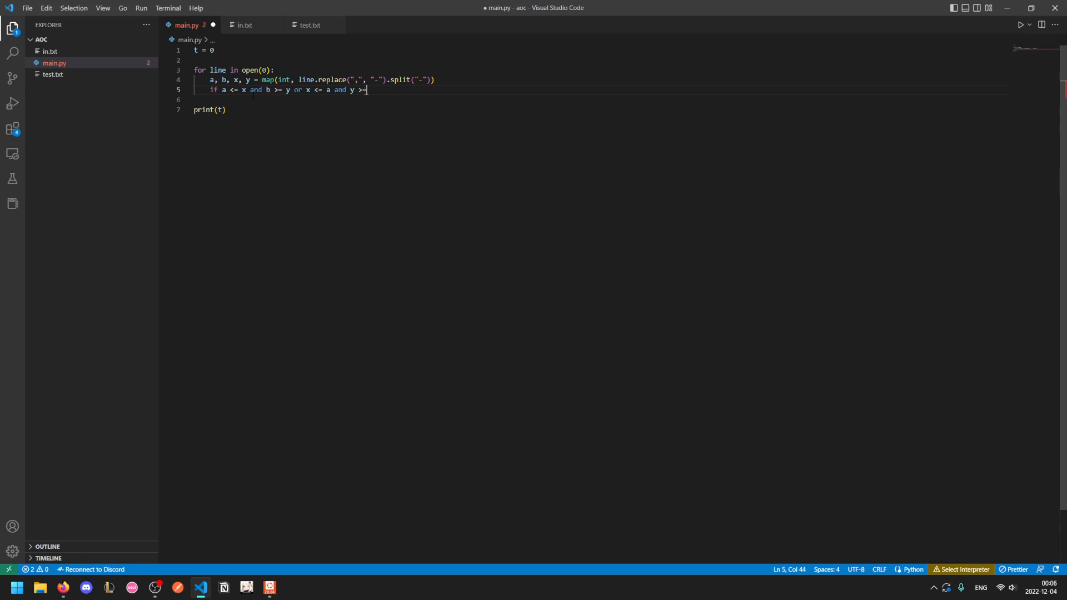
pyautogui.write('b:')
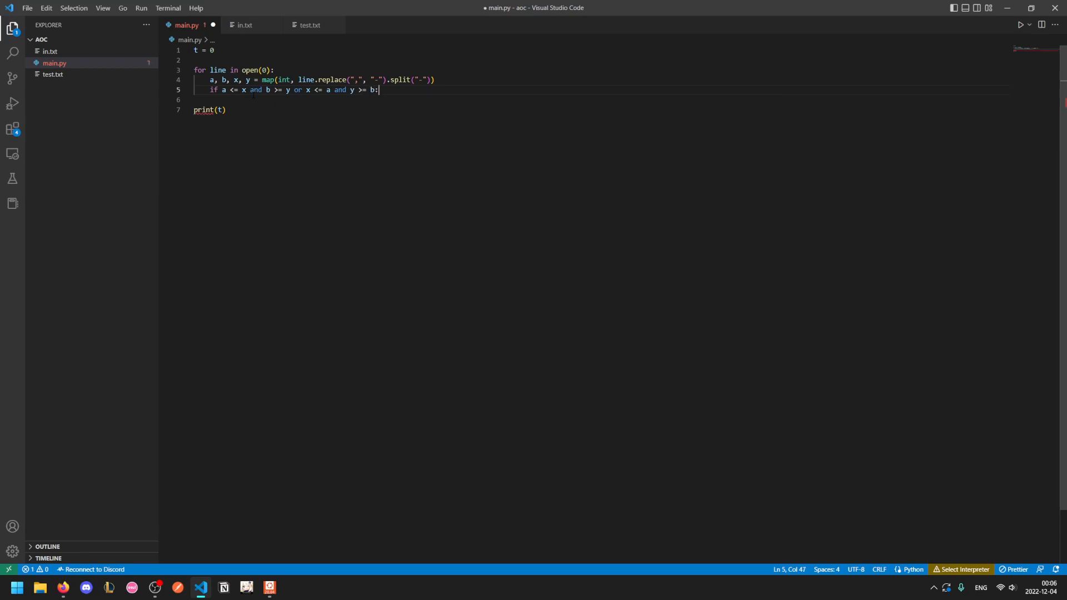
pyautogui.write('+= 1')
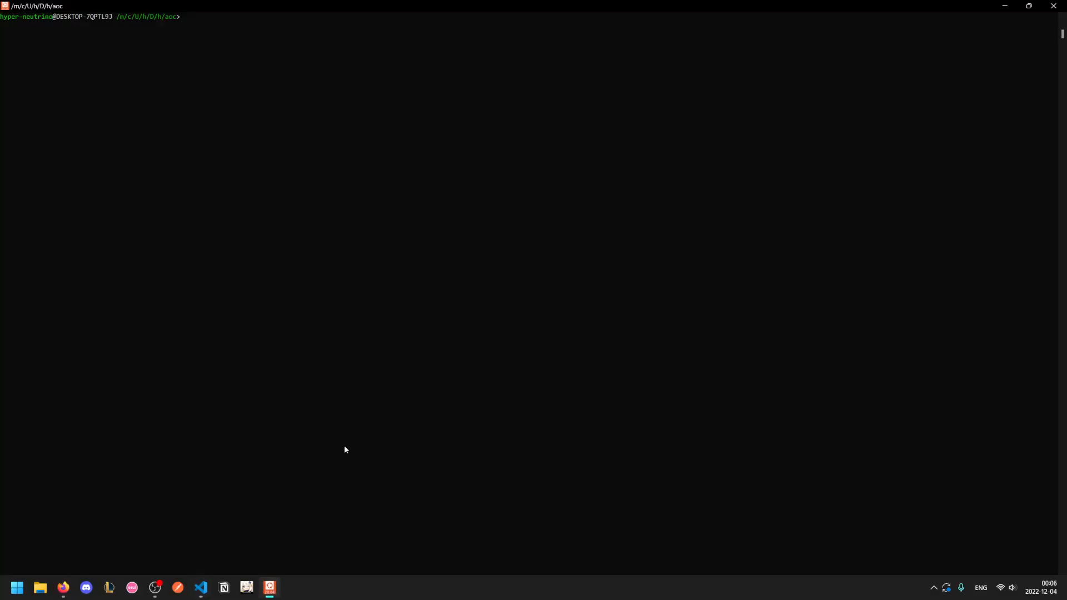
# Step: Run aoc in the terminal, printing 2 for the example and 494 for the real input
pyautogui.write('aoc')
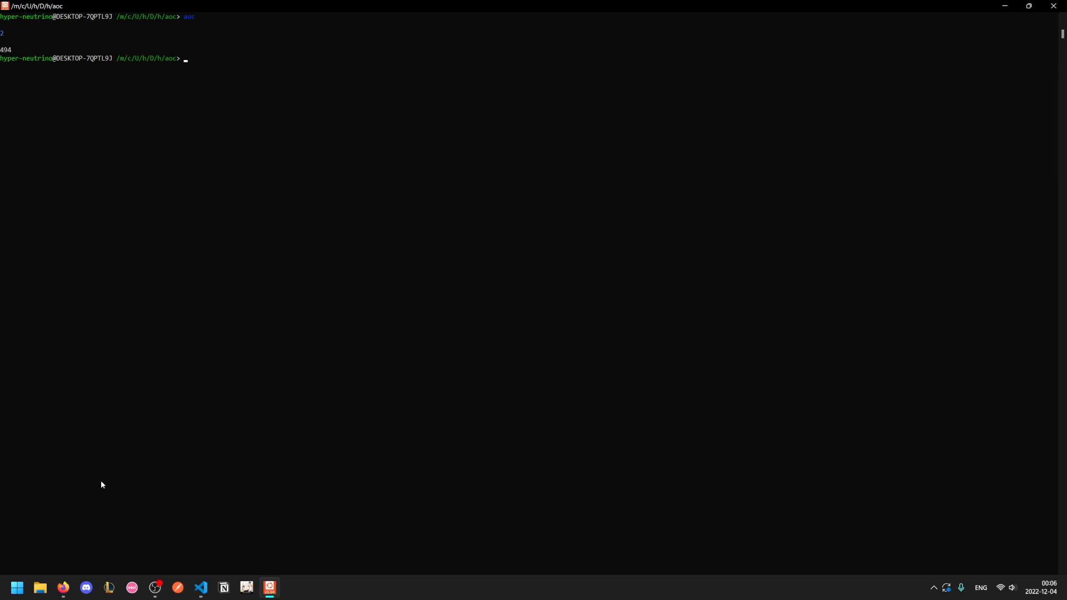
pyautogui.moveTo(68, 282)
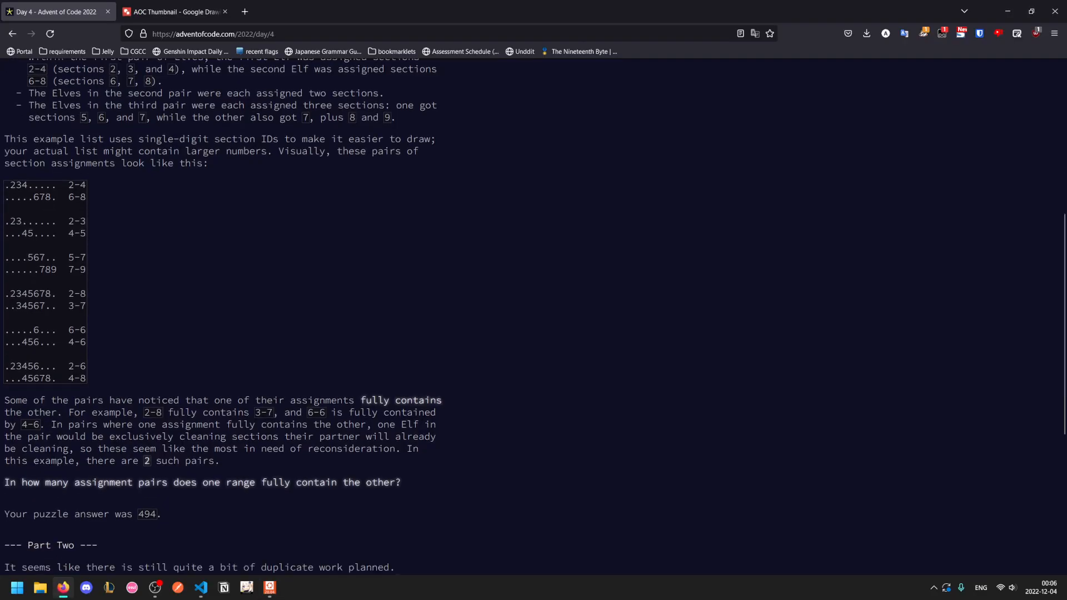
# Step: Scroll down the Day 4 page past the accepted 494 to read Part Two on overlapping pairs
pyautogui.scroll(-3)
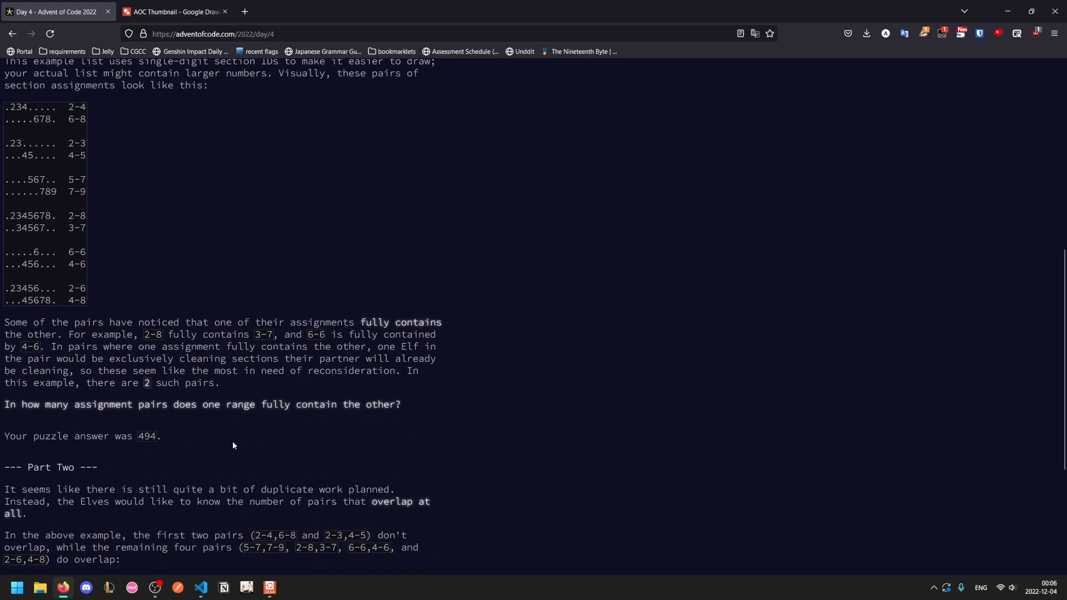
pyautogui.scroll(-3)
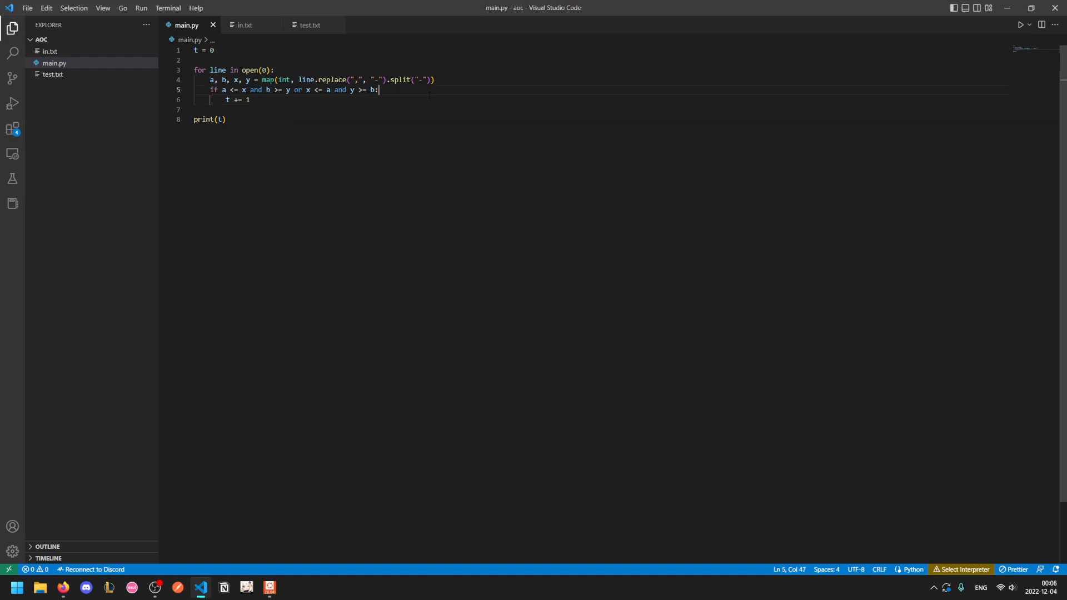
# Step: Replace the line 5 condition with set(range(a, b + 1)) & set(range(x, y + 1))
pyautogui.moveTo(223, 89); pyautogui.dragTo(374, 89)
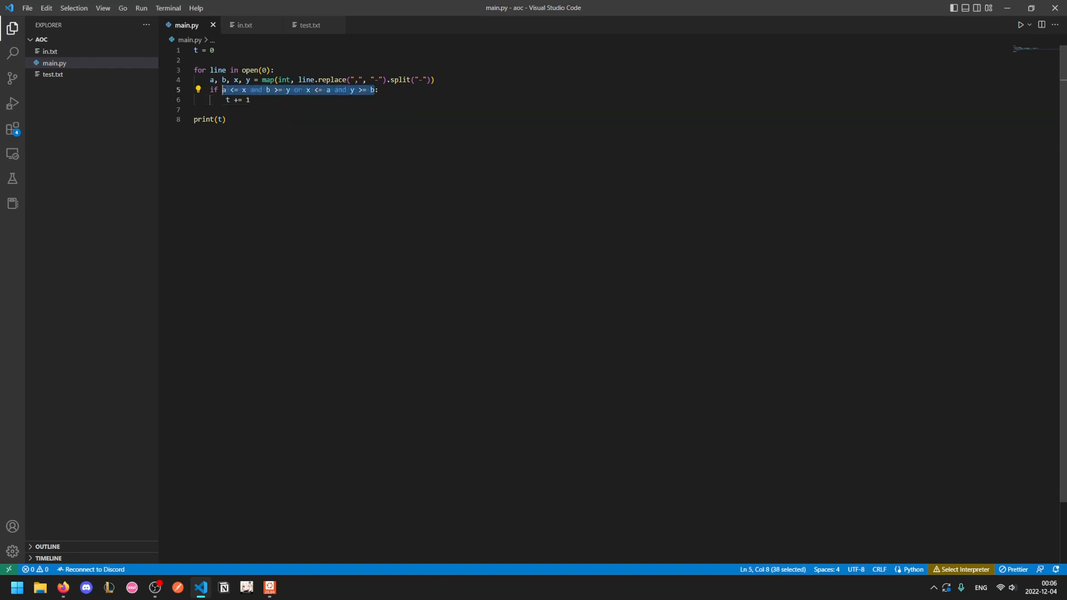
pyautogui.write('set():')
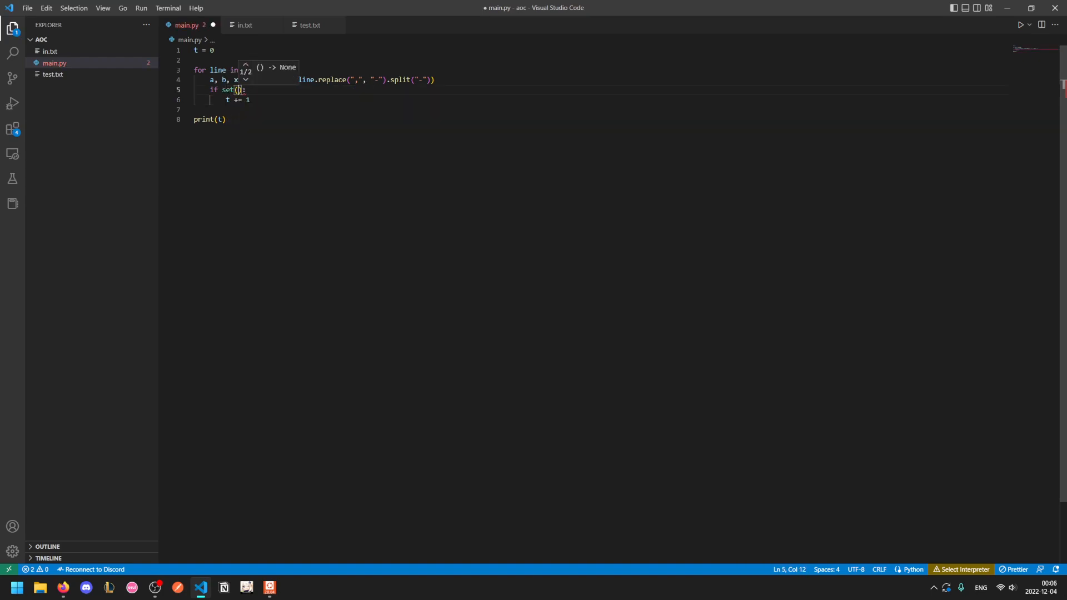
pyautogui.write('range(a, b + 1)) & set(range(x, y + 1')
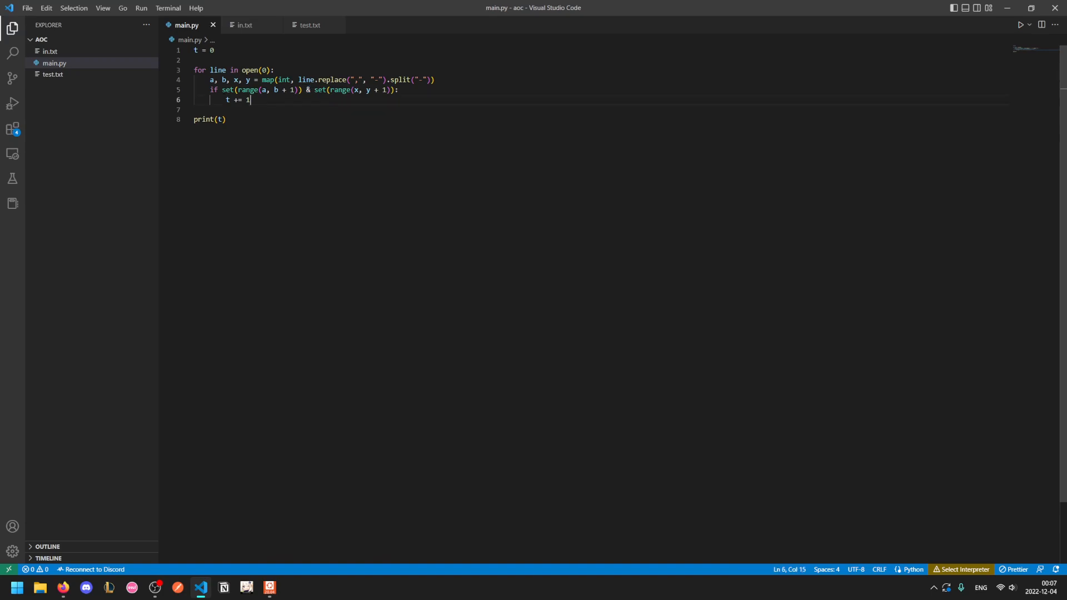
pyautogui.moveTo(223, 90); pyautogui.dragTo(303, 90)
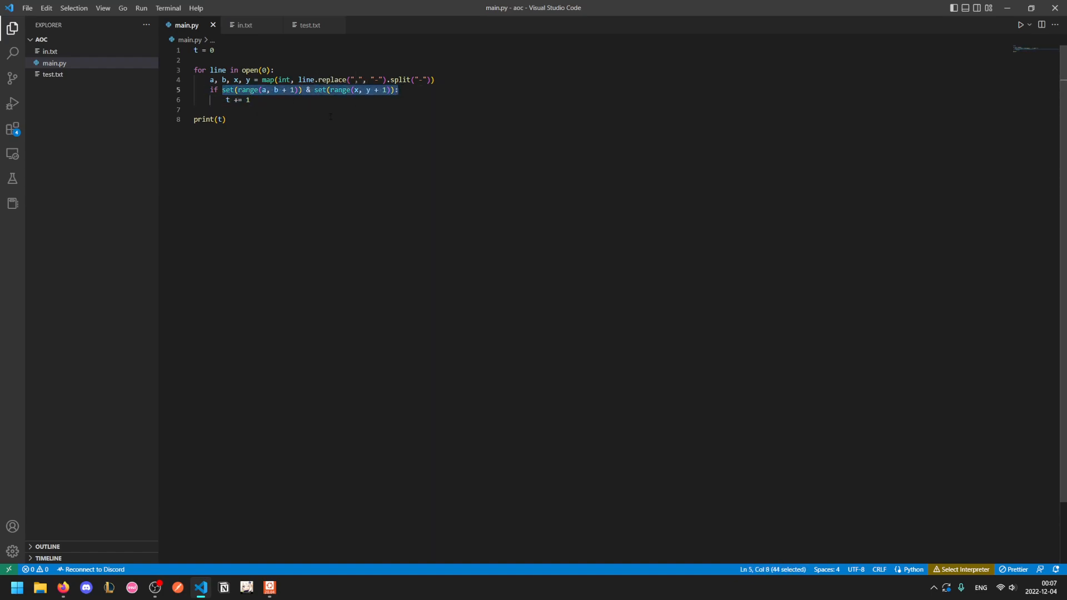
pyautogui.click(251, 100)
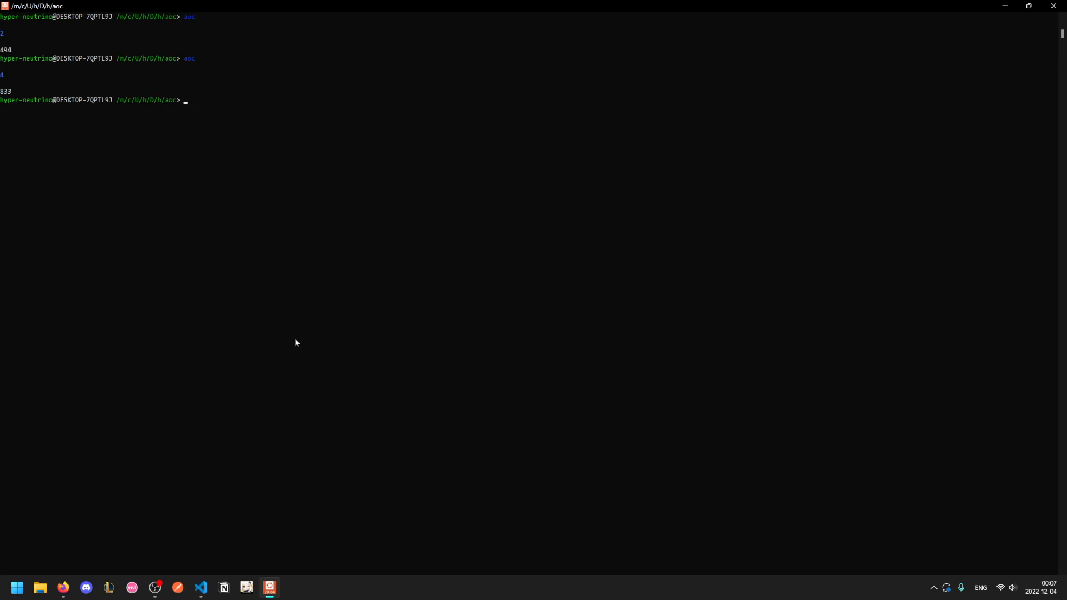
pyautogui.moveTo(129, 514)
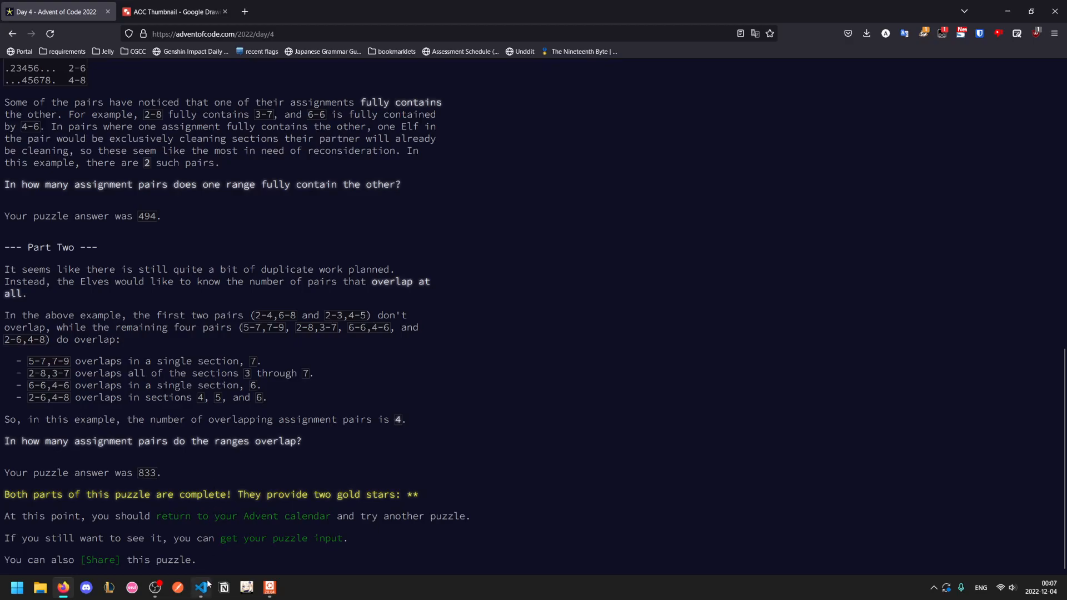
# Step: After aoc prints 4 and 833, return to main.py in the code editor
pyautogui.click(200, 588)
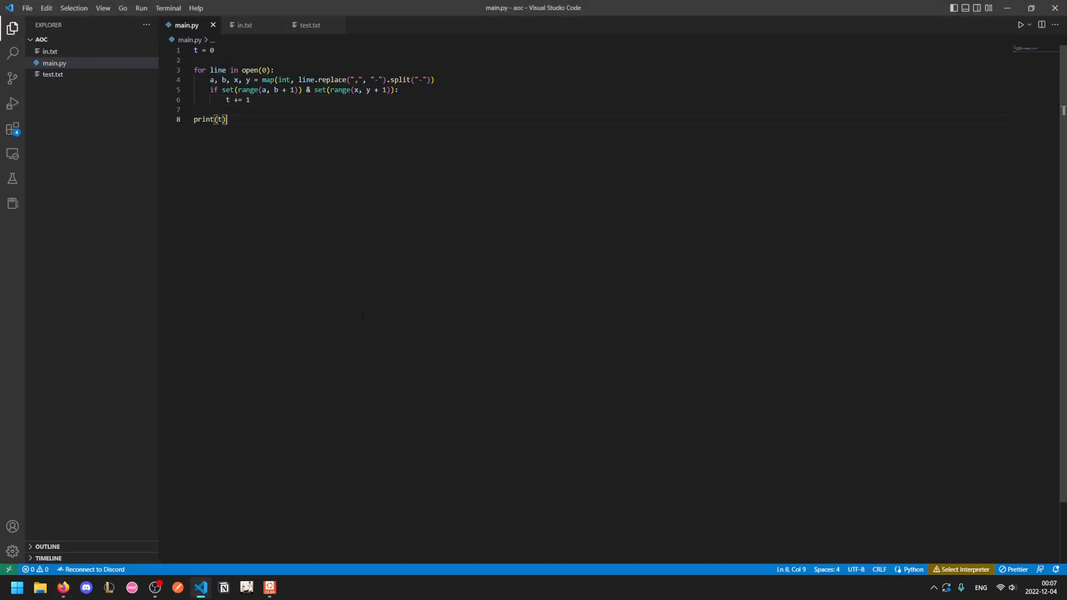